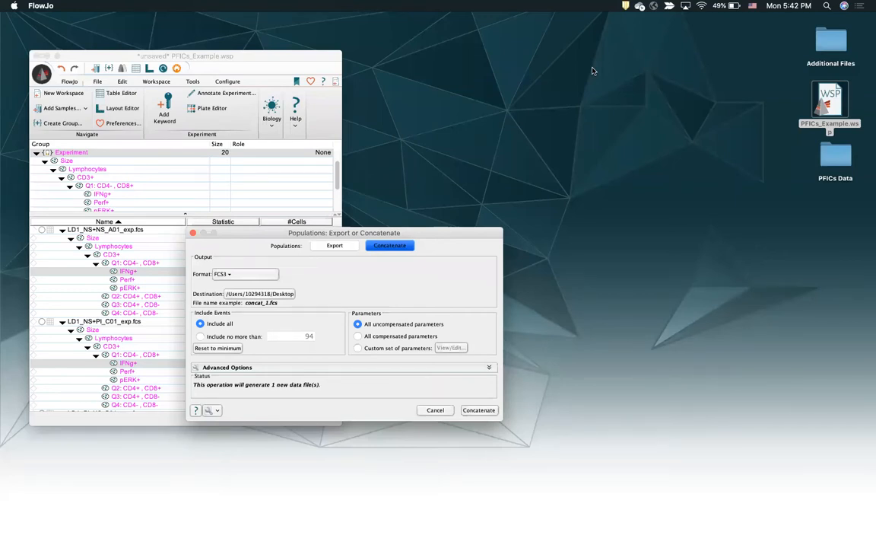
pyautogui.moveTo(383, 341)
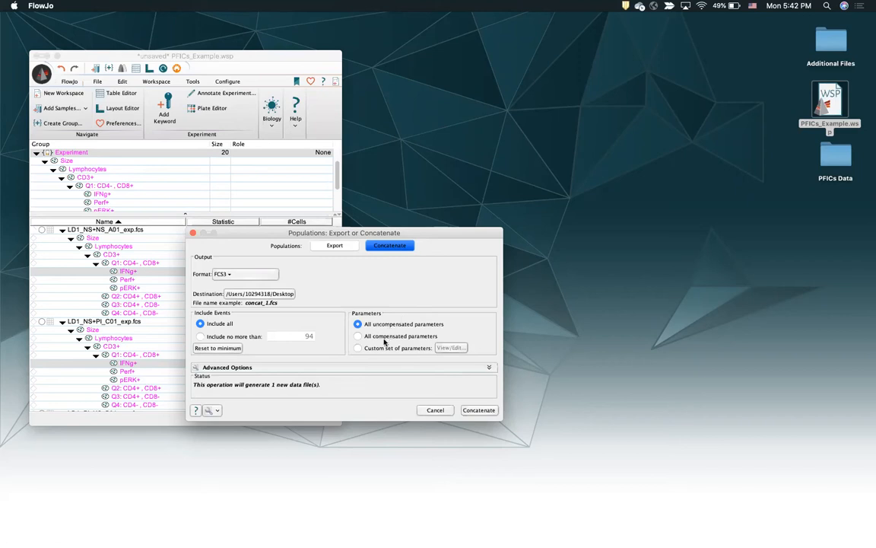
pyautogui.moveTo(384, 326)
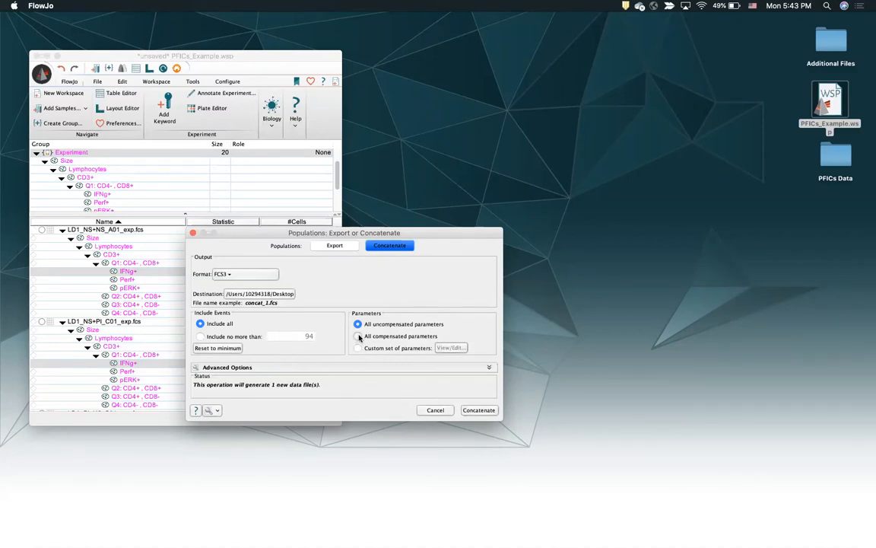
# Step: Choose uncompensated parameters, set suffix 'Uncomp' under Advanced Options, and concatenate the samples
pyautogui.click(358, 336)
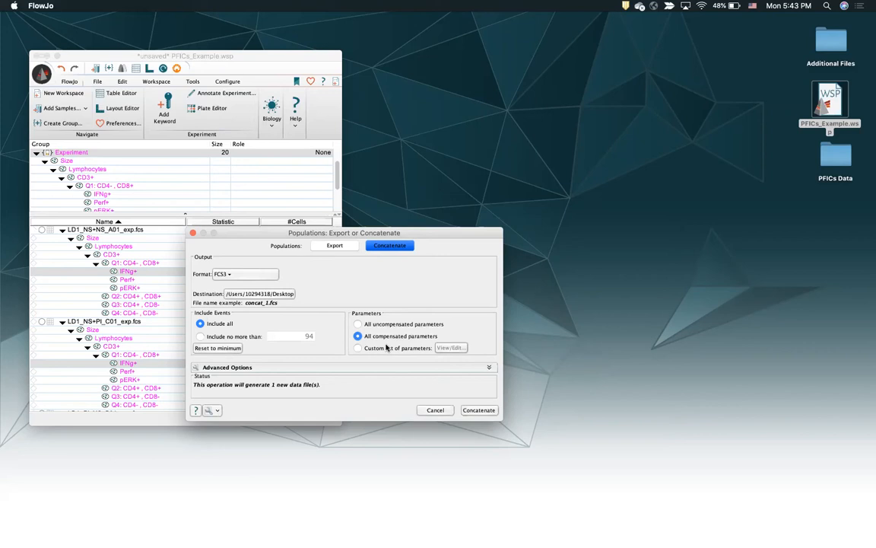
pyautogui.click(357, 324)
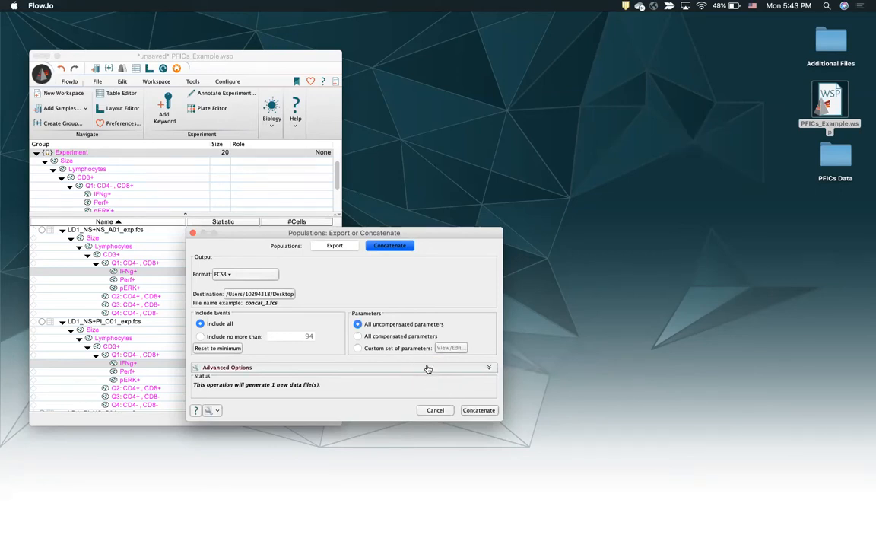
pyautogui.click(227, 366)
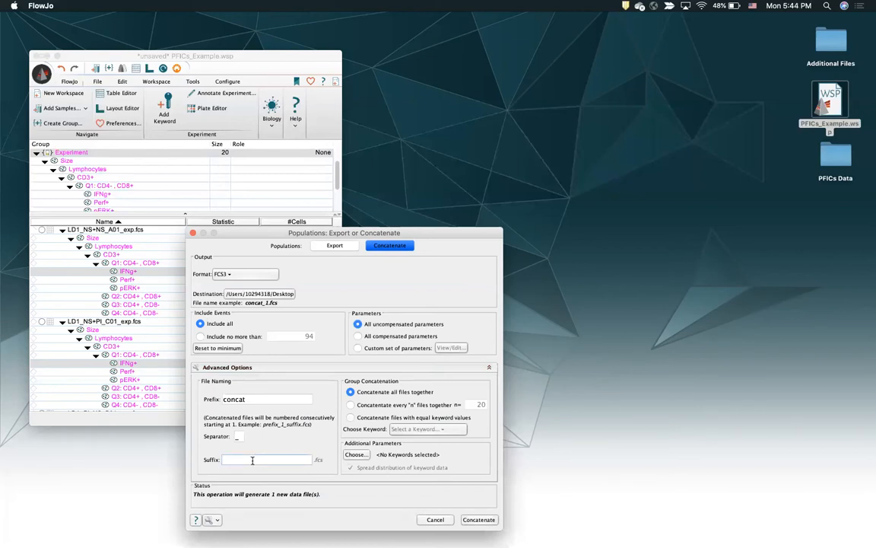
pyautogui.write('U')
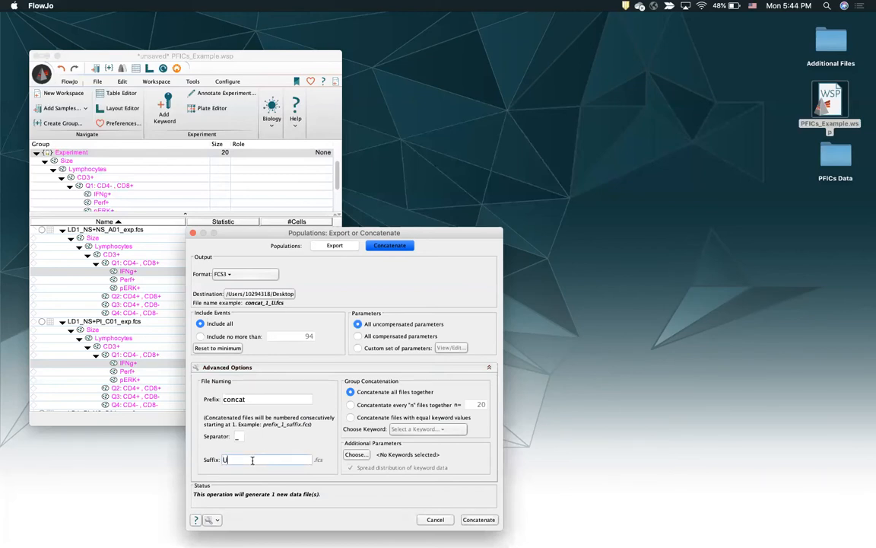
pyautogui.write('ncomp')
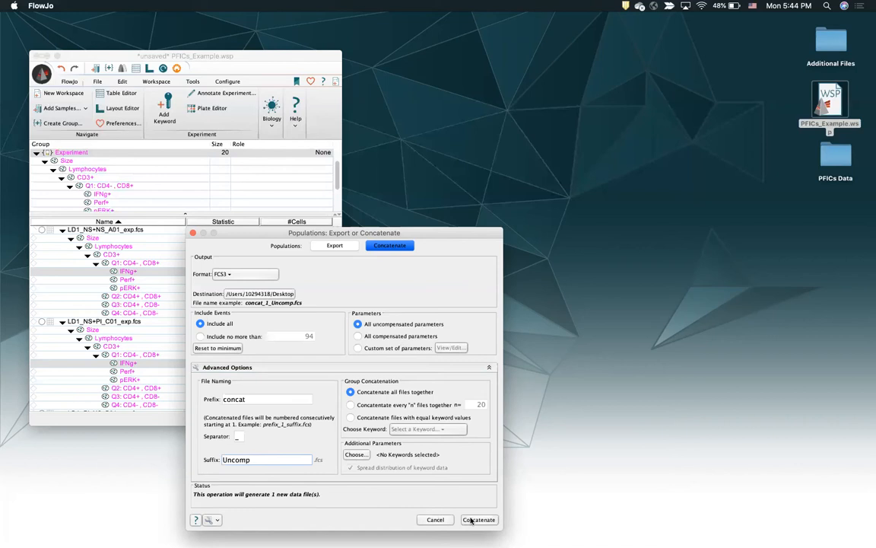
pyautogui.click(478, 520)
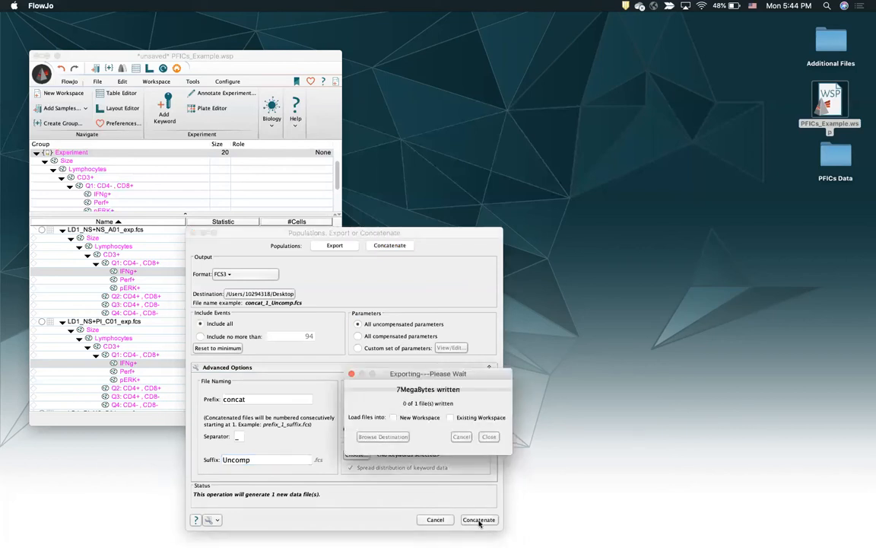
# Step: Add the written concat_1_Uncomp file to the existing workspace and close the export progress
pyautogui.click(480, 521)
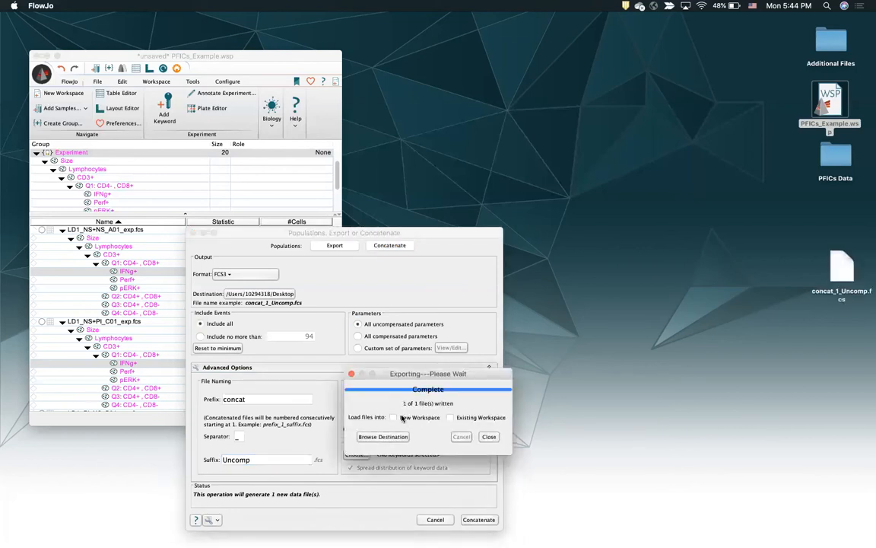
pyautogui.click(451, 417)
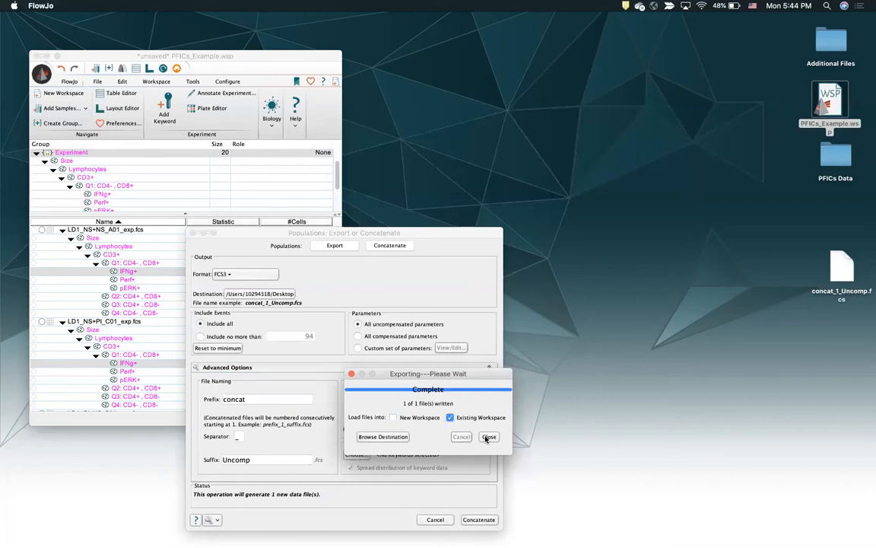
pyautogui.click(490, 435)
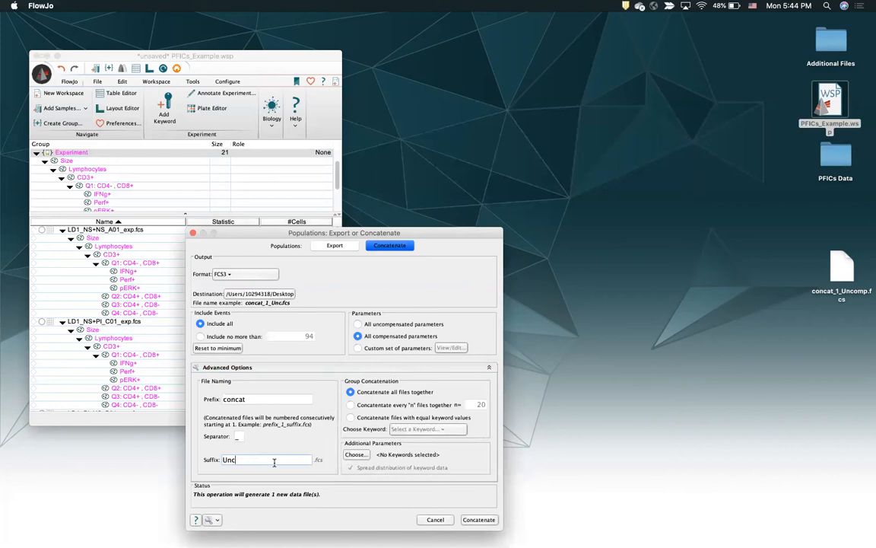
# Step: Replace the Uncomp suffix with 'Comp' for the compensated output file
pyautogui.press('Backspace')
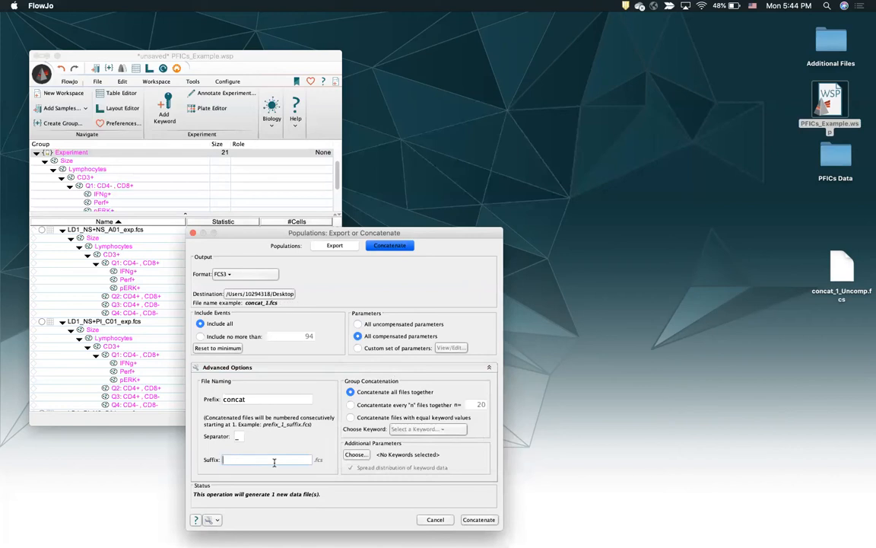
pyautogui.write('Comp')
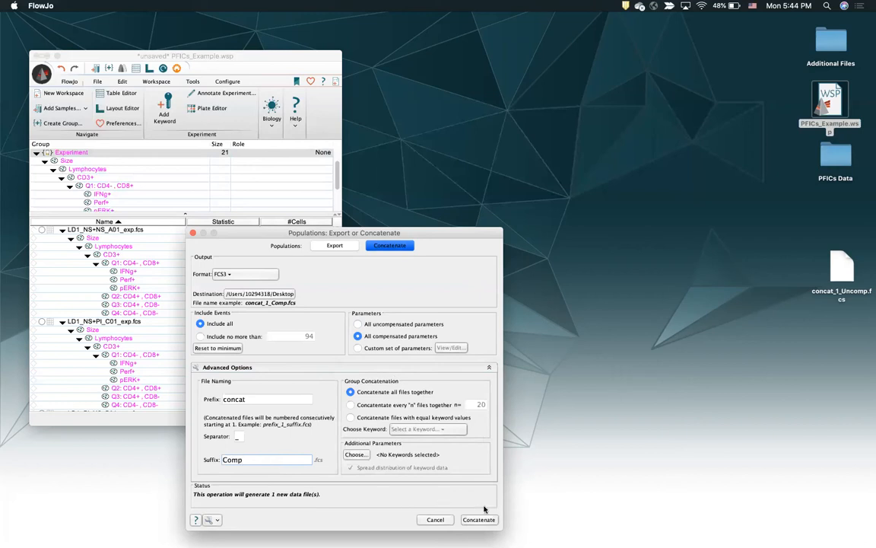
# Step: Concatenate into concat_1_Comp.fcs, accepting the missing-parameters notification
pyautogui.click(477, 519)
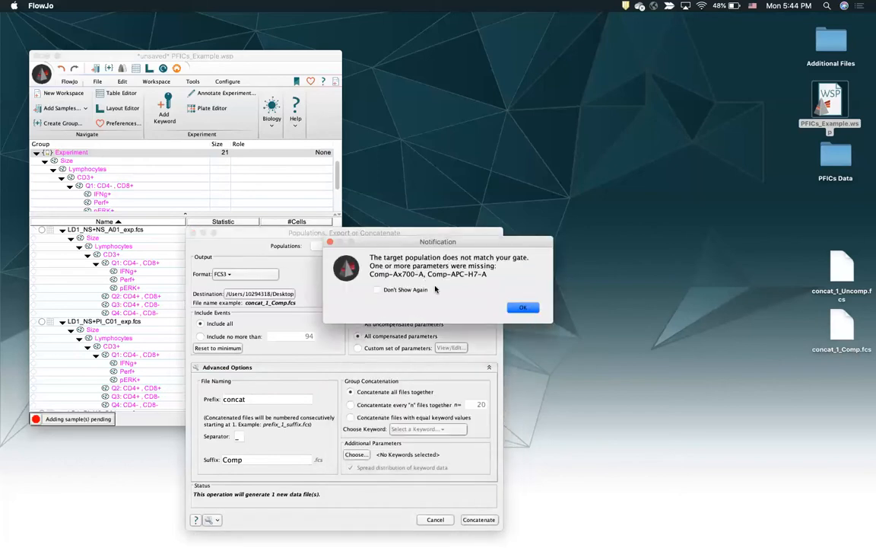
pyautogui.moveTo(494, 295)
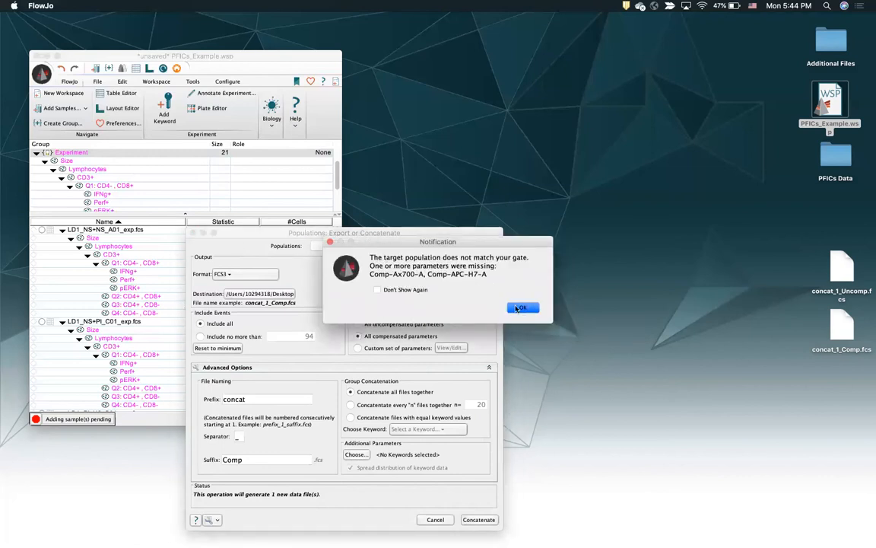
pyautogui.click(524, 308)
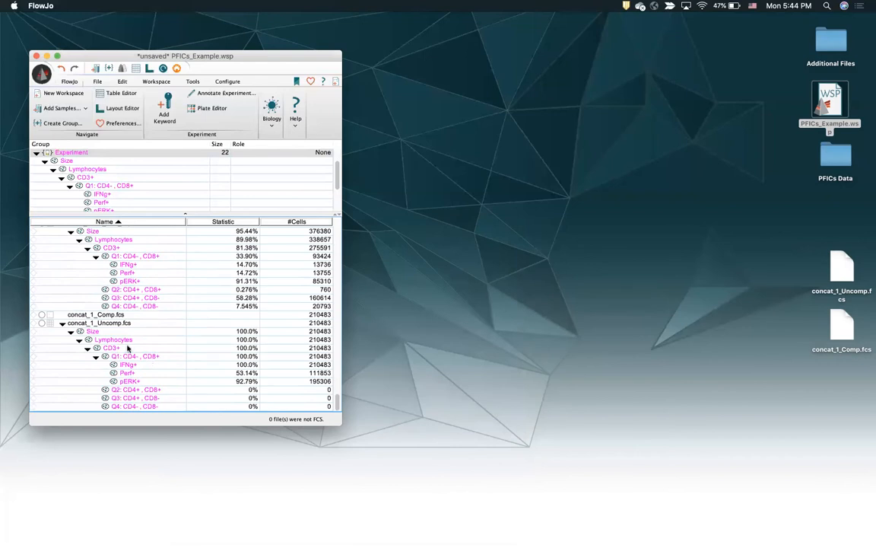
# Step: Locate concat_1_Comp.fcs in the sample list and open it in a graph window
pyautogui.click(99, 322)
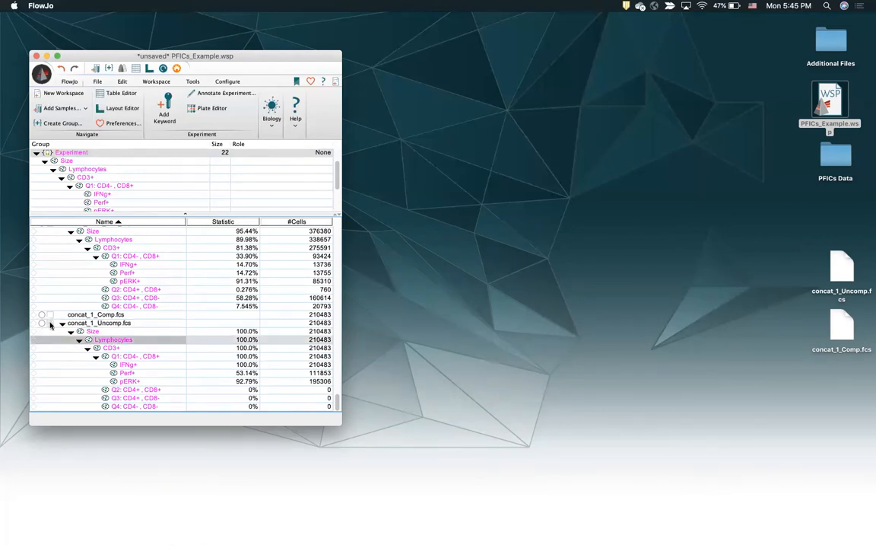
pyautogui.moveTo(52, 322)
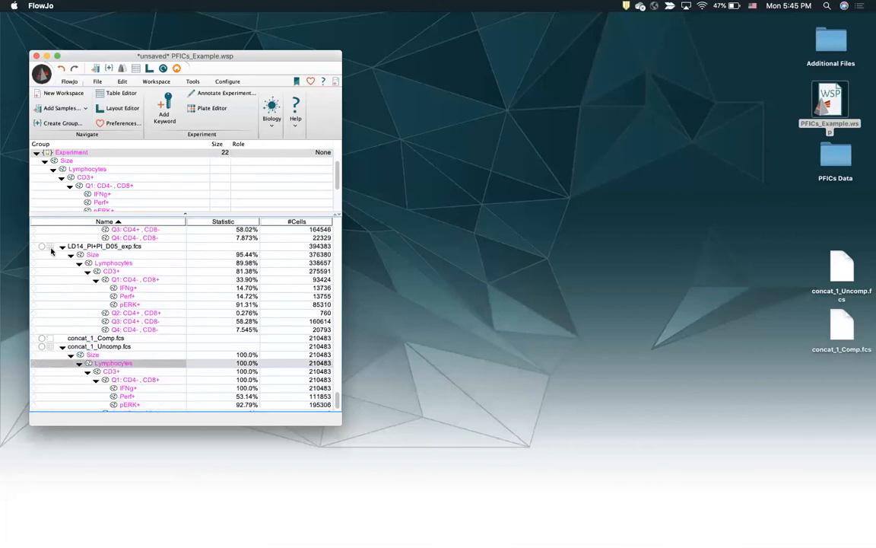
pyautogui.moveTo(105, 246)
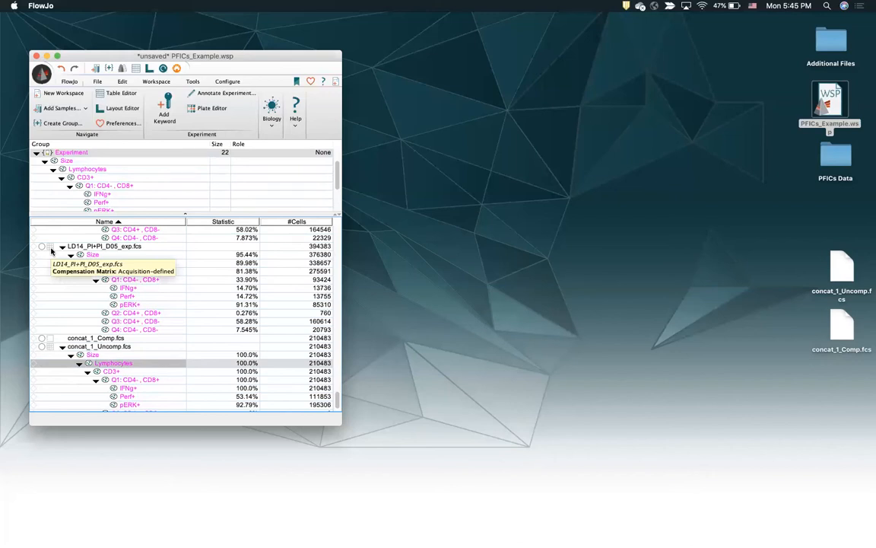
pyautogui.moveTo(67, 254)
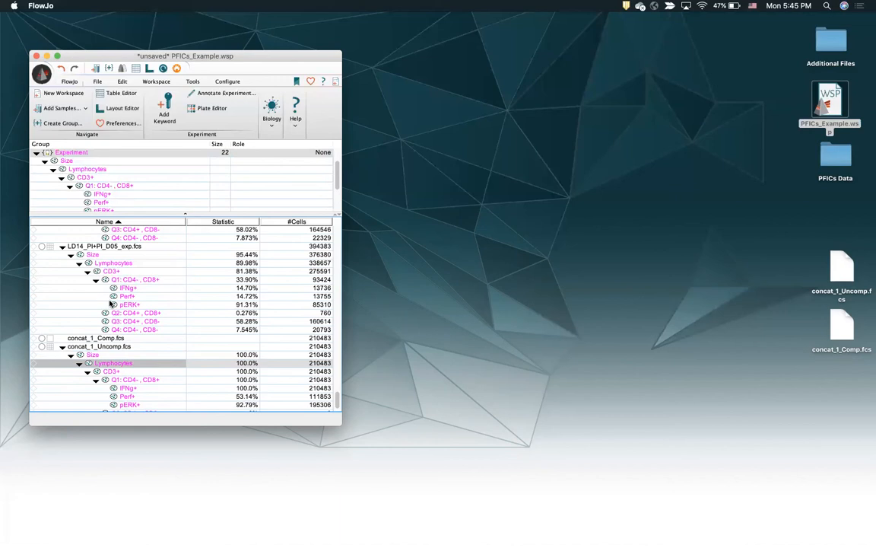
pyautogui.moveTo(82, 344)
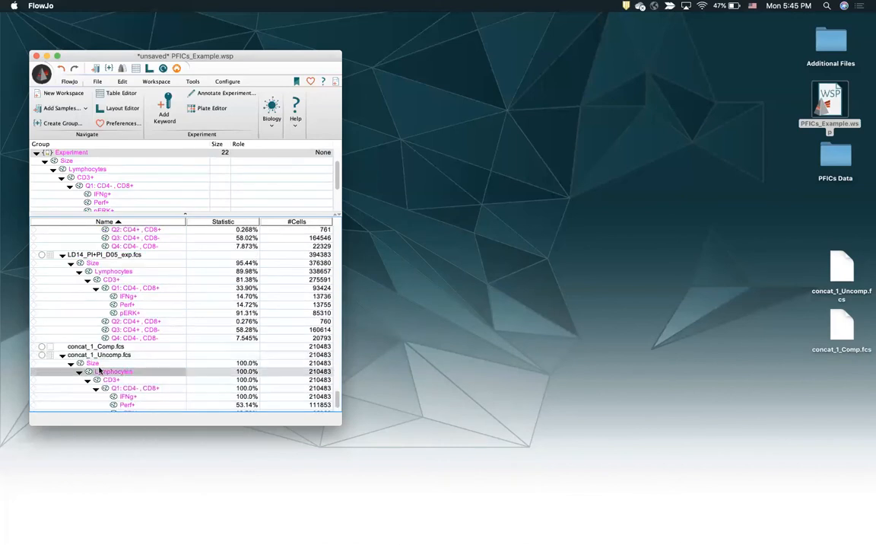
pyautogui.doubleClick(114, 371)
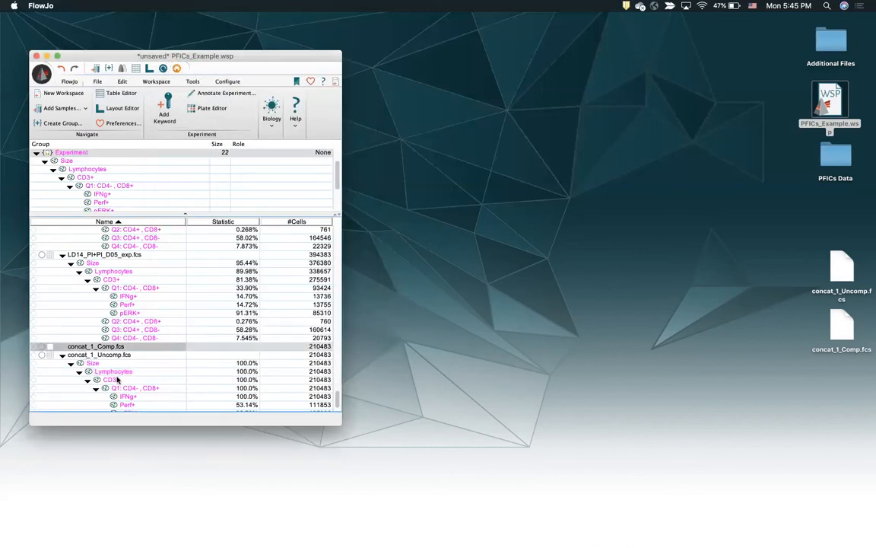
pyautogui.click(99, 354)
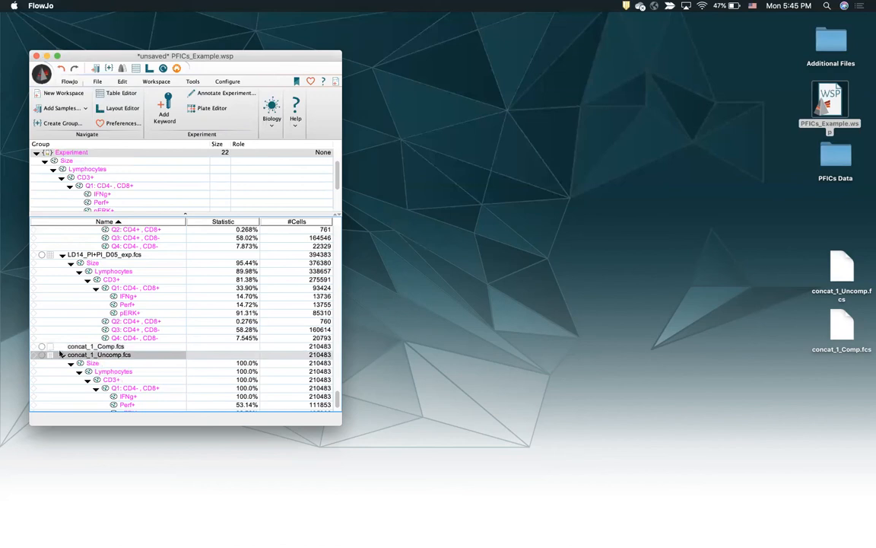
pyautogui.moveTo(95, 347)
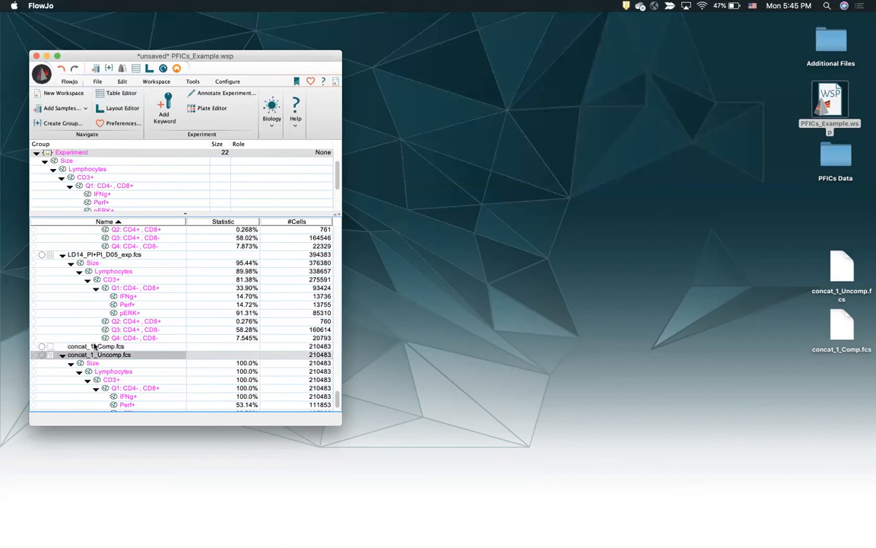
pyautogui.doubleClick(95, 347)
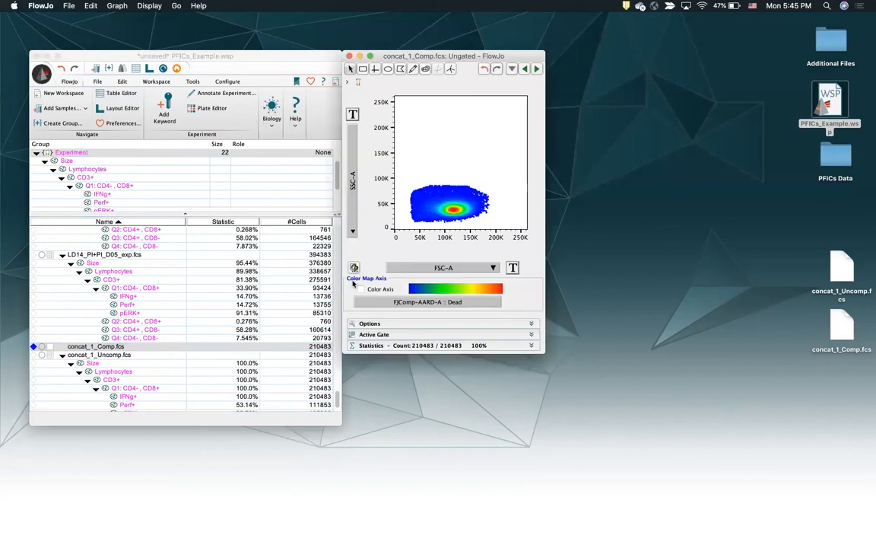
pyautogui.click(444, 268)
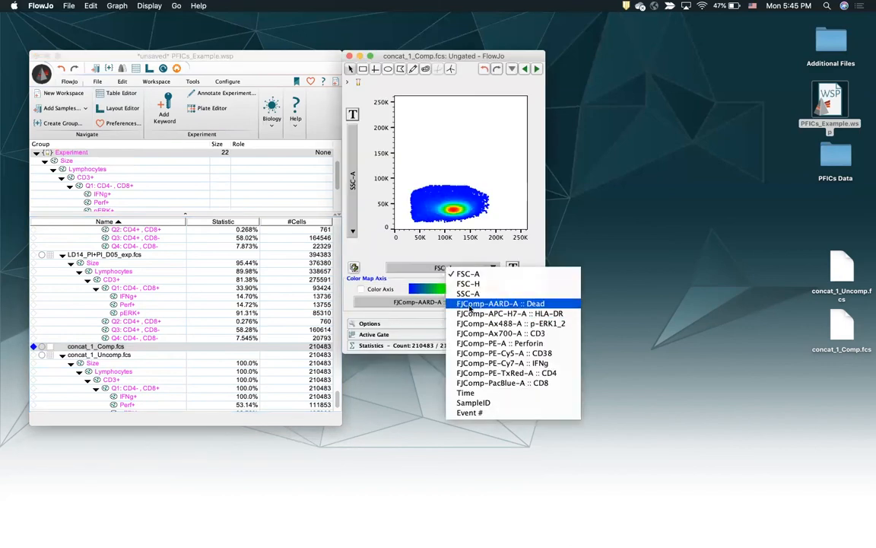
pyautogui.moveTo(508, 314)
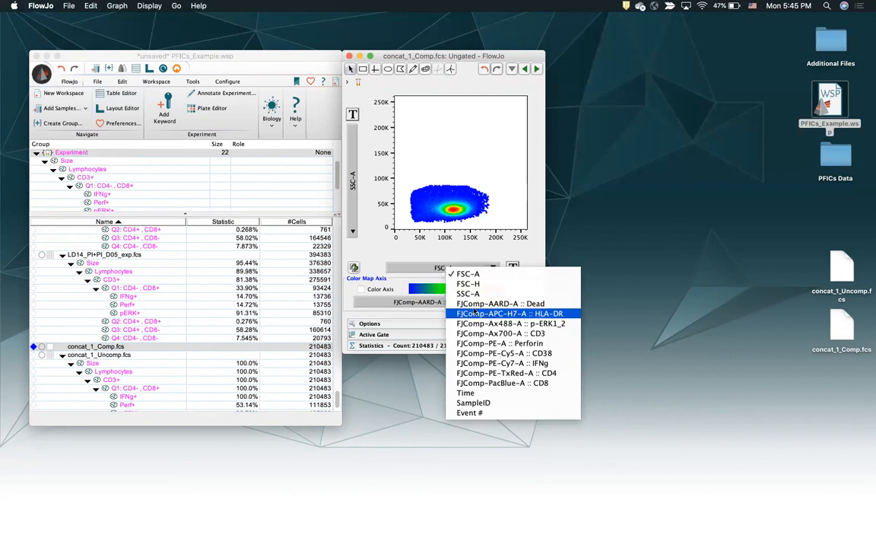
pyautogui.moveTo(501, 303)
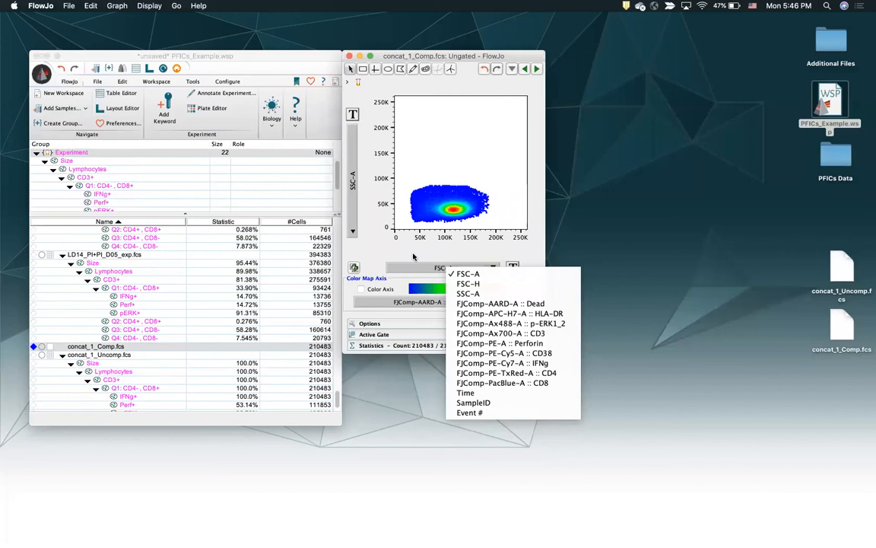
pyautogui.moveTo(396, 249)
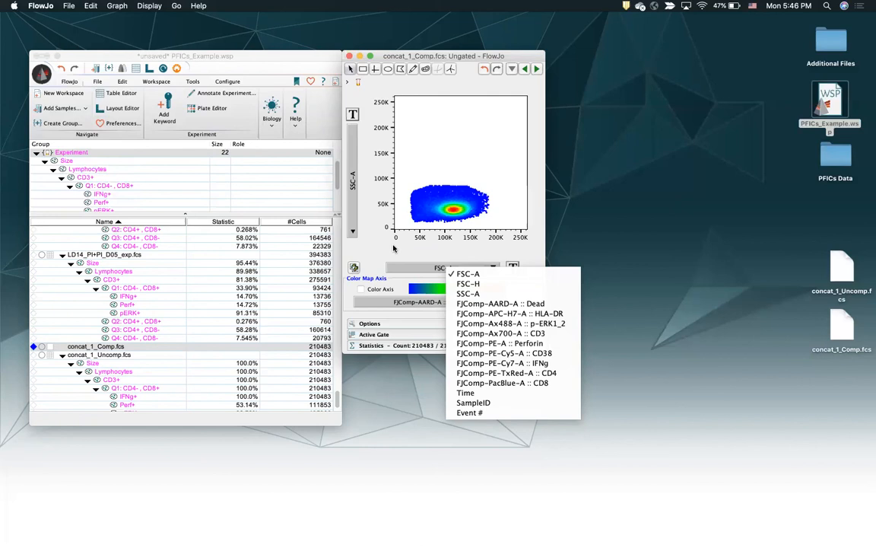
pyautogui.moveTo(417, 260)
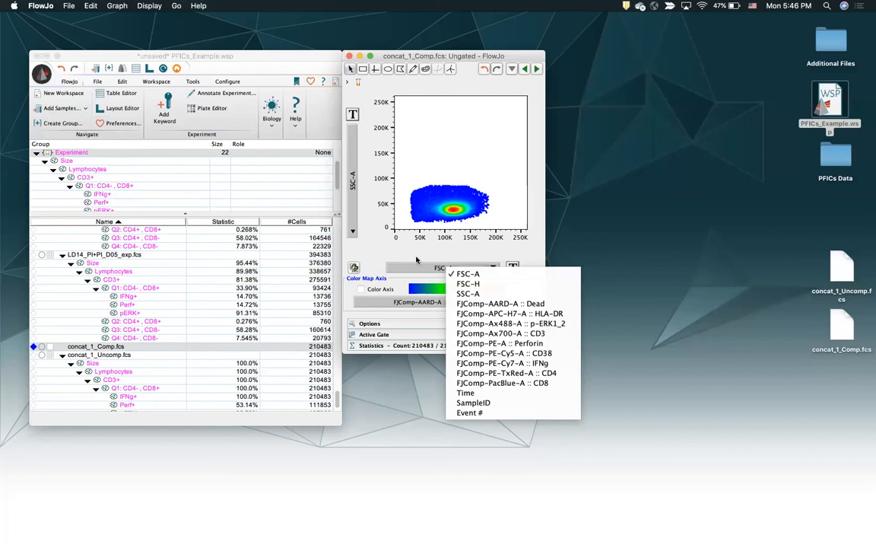
pyautogui.moveTo(500, 304)
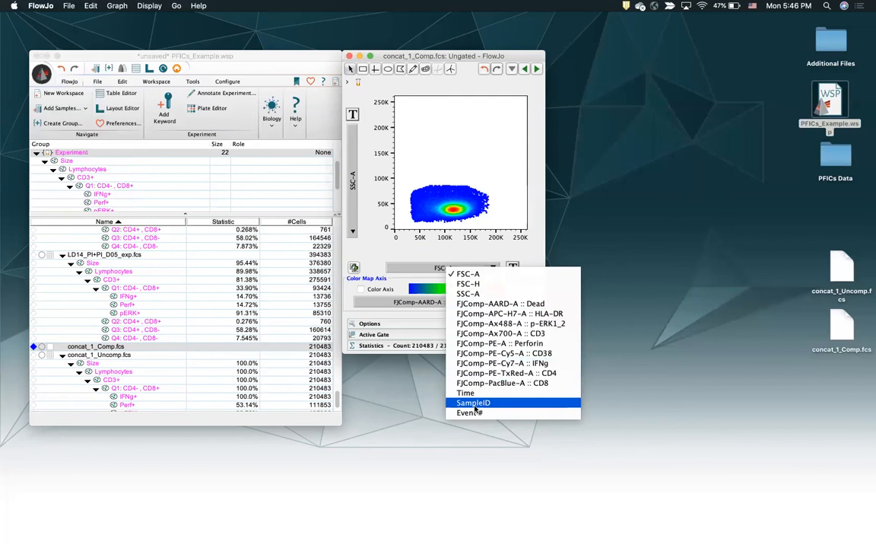
pyautogui.click(468, 274)
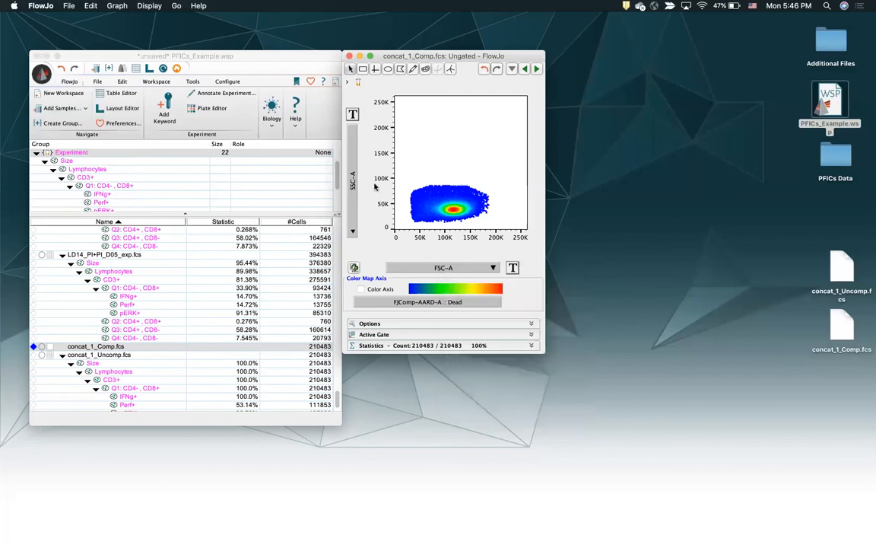